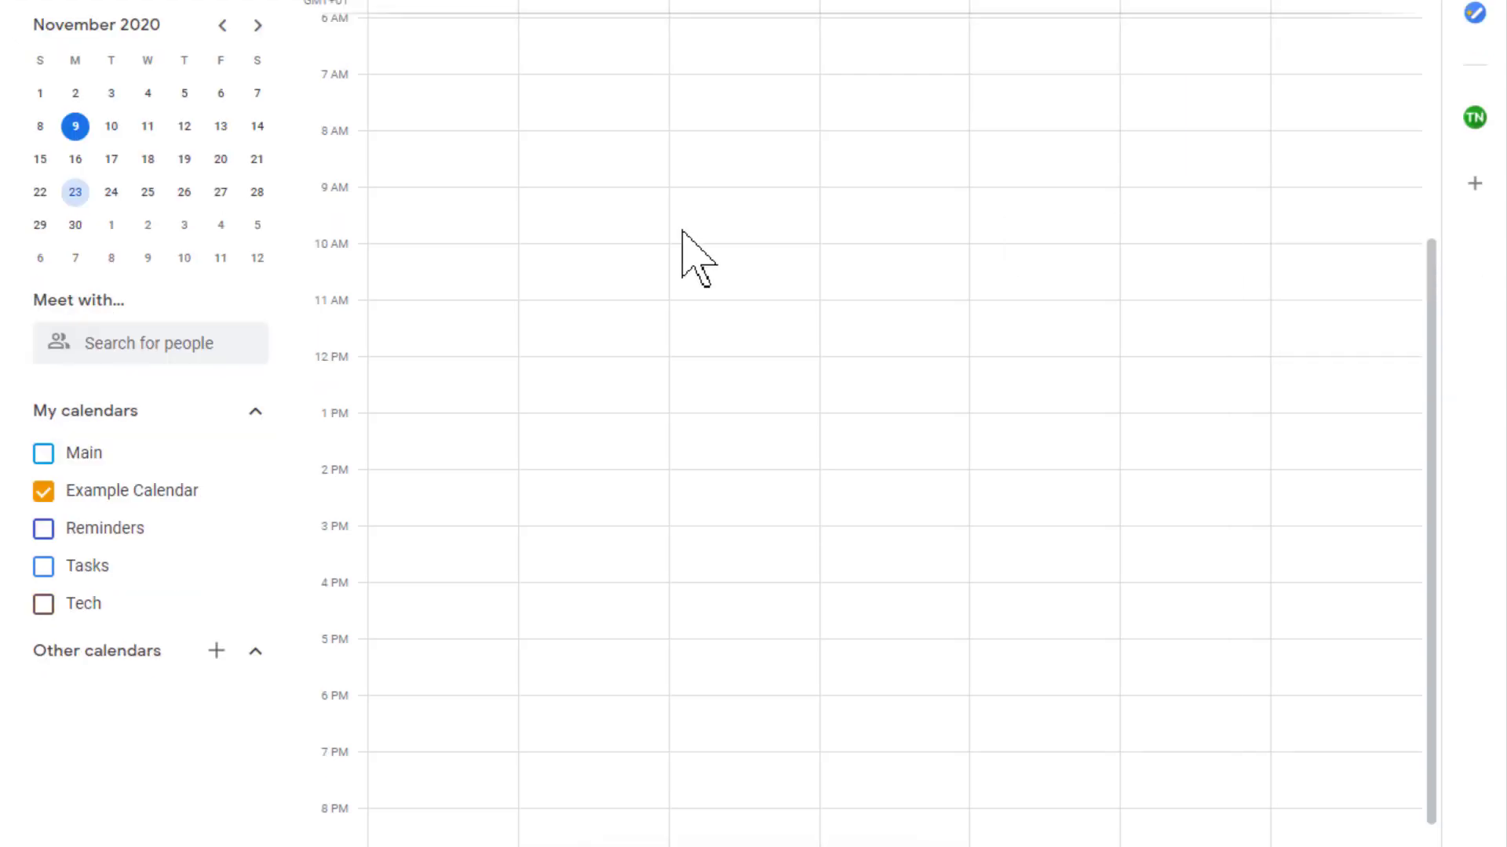
Step: Start a new event on Monday, November 23 at 9am titled 'Title name here'
left_click(584, 213)
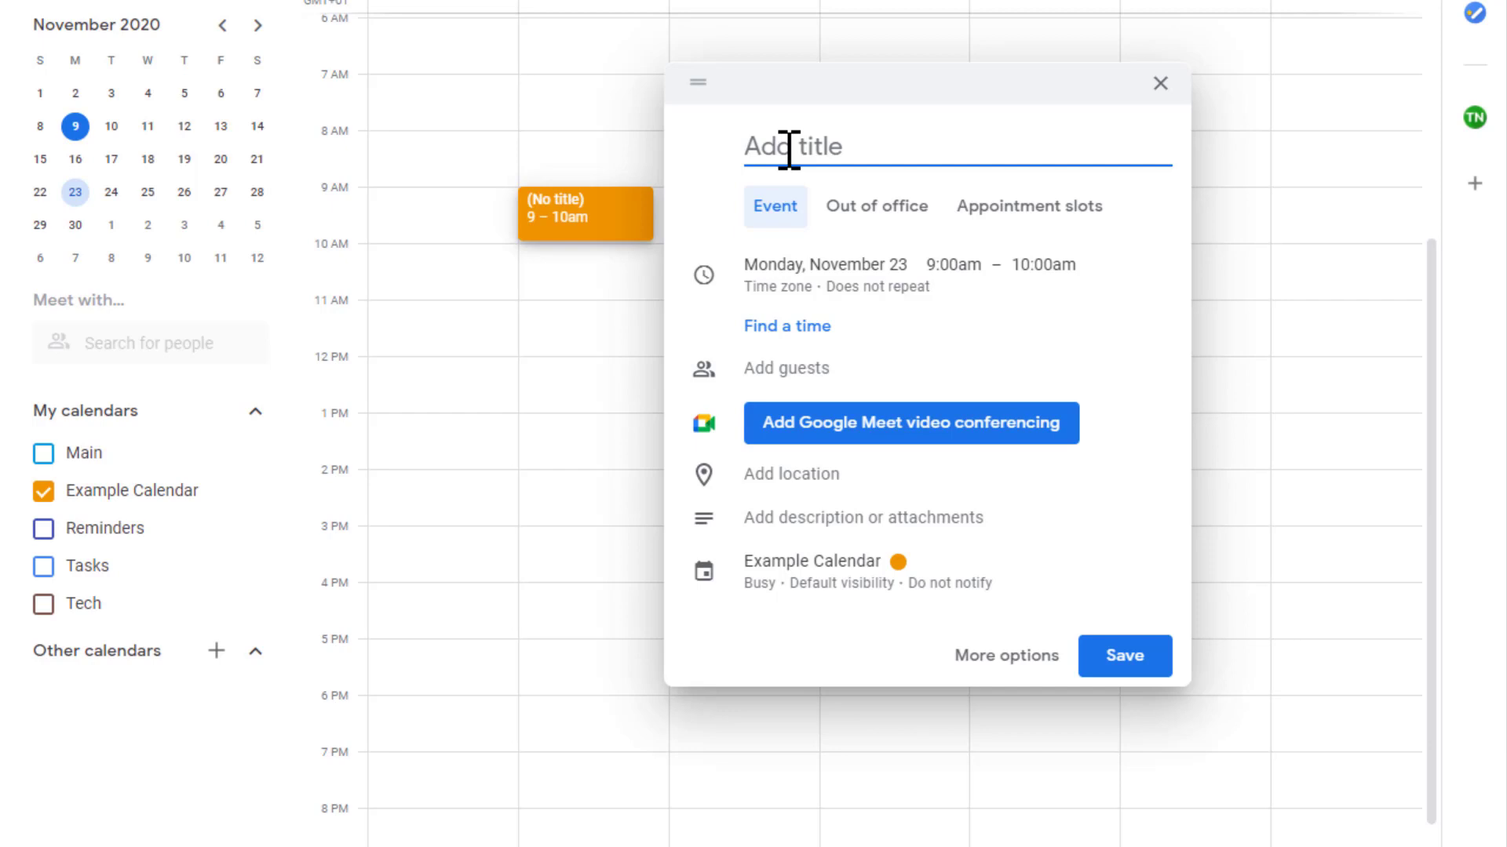
type("Title name here")
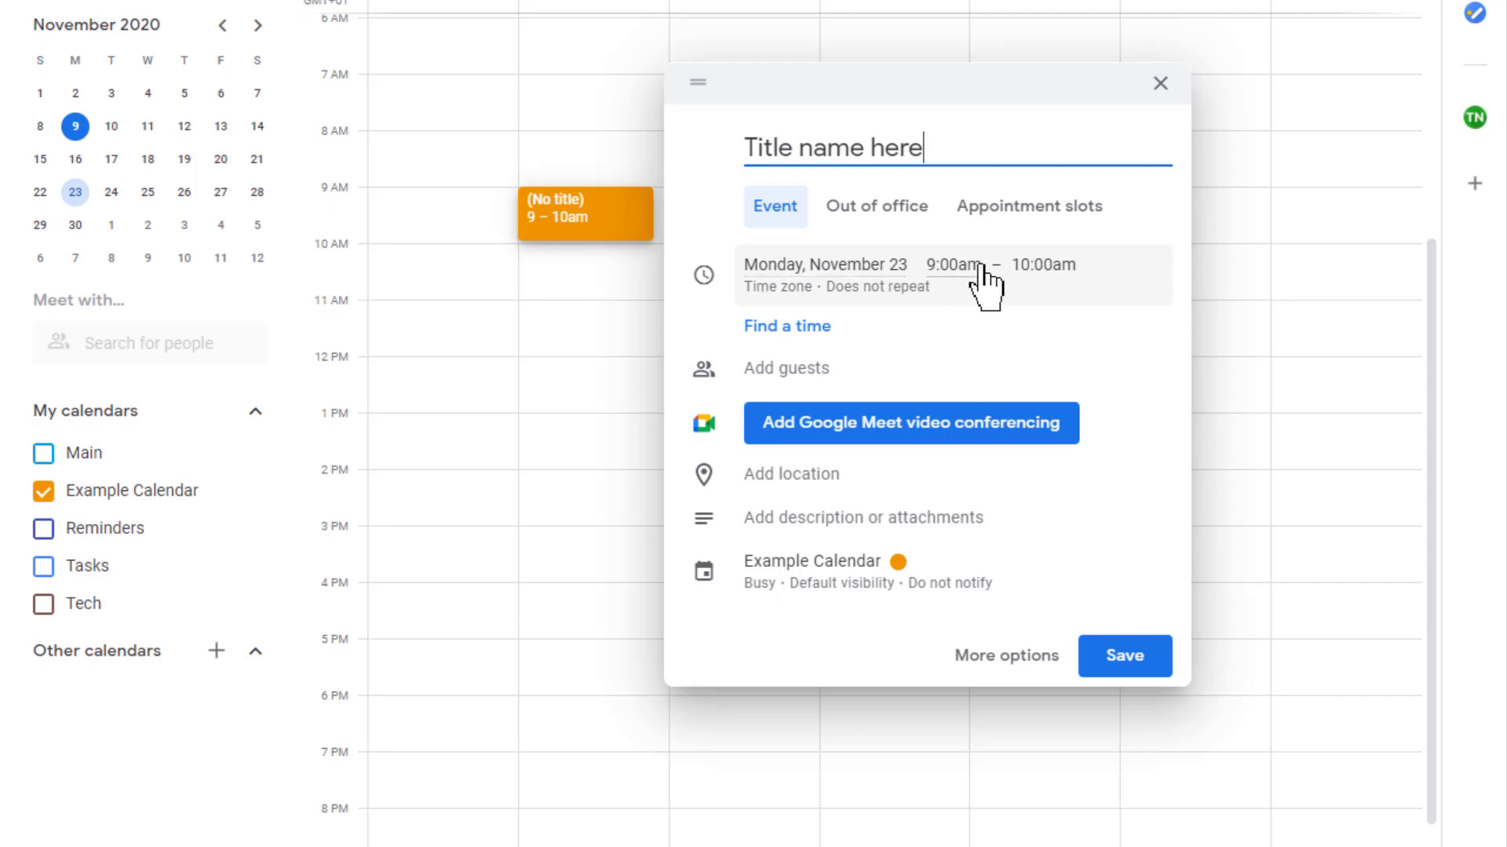
Step: Set the event to 9:15–10:07am repeating every weekday (Monday to Friday)
left_click(957, 265)
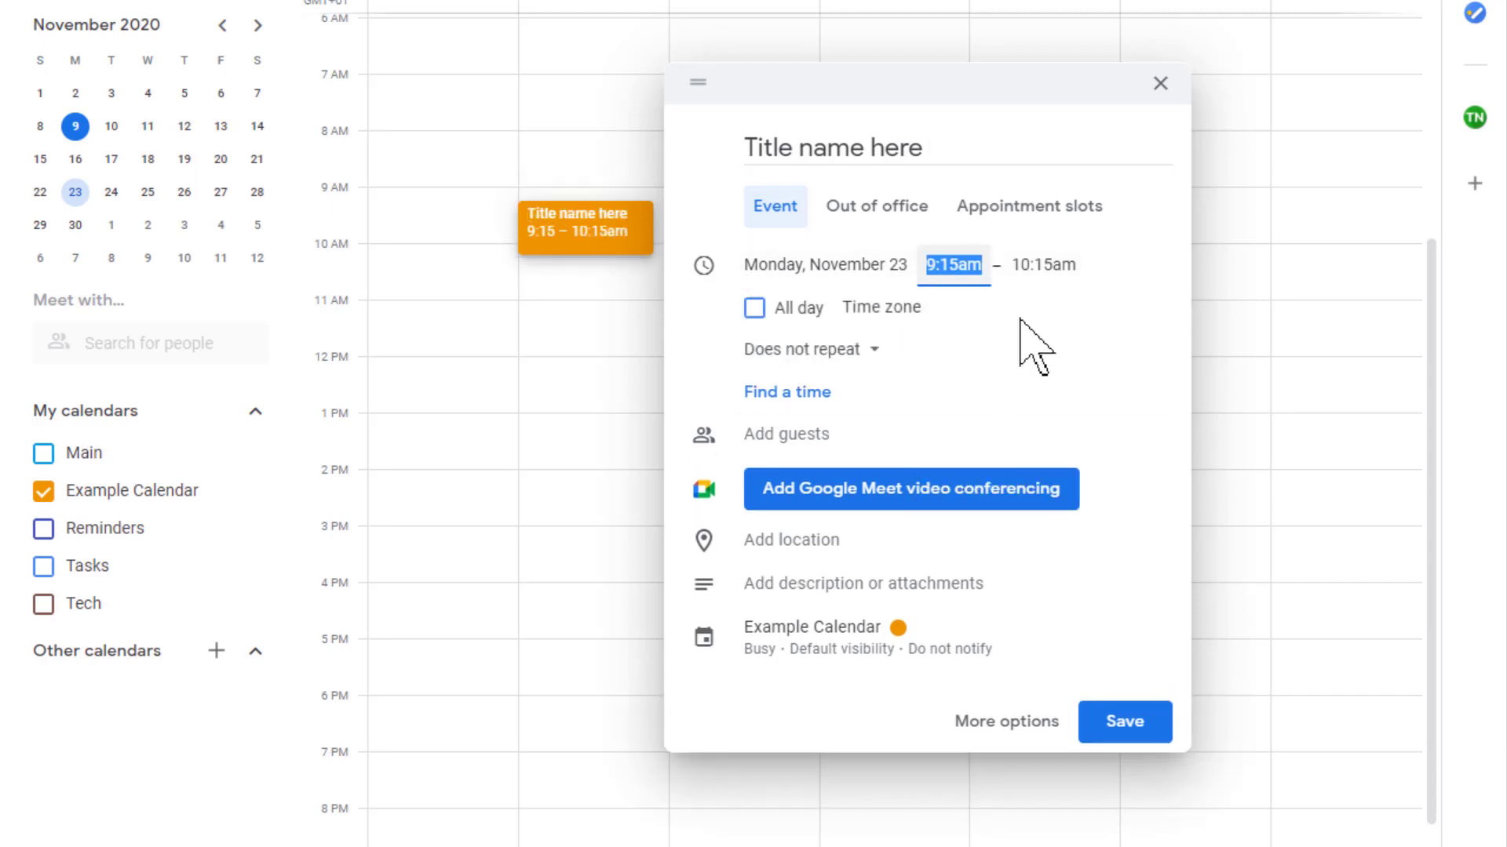
left_click(1043, 265)
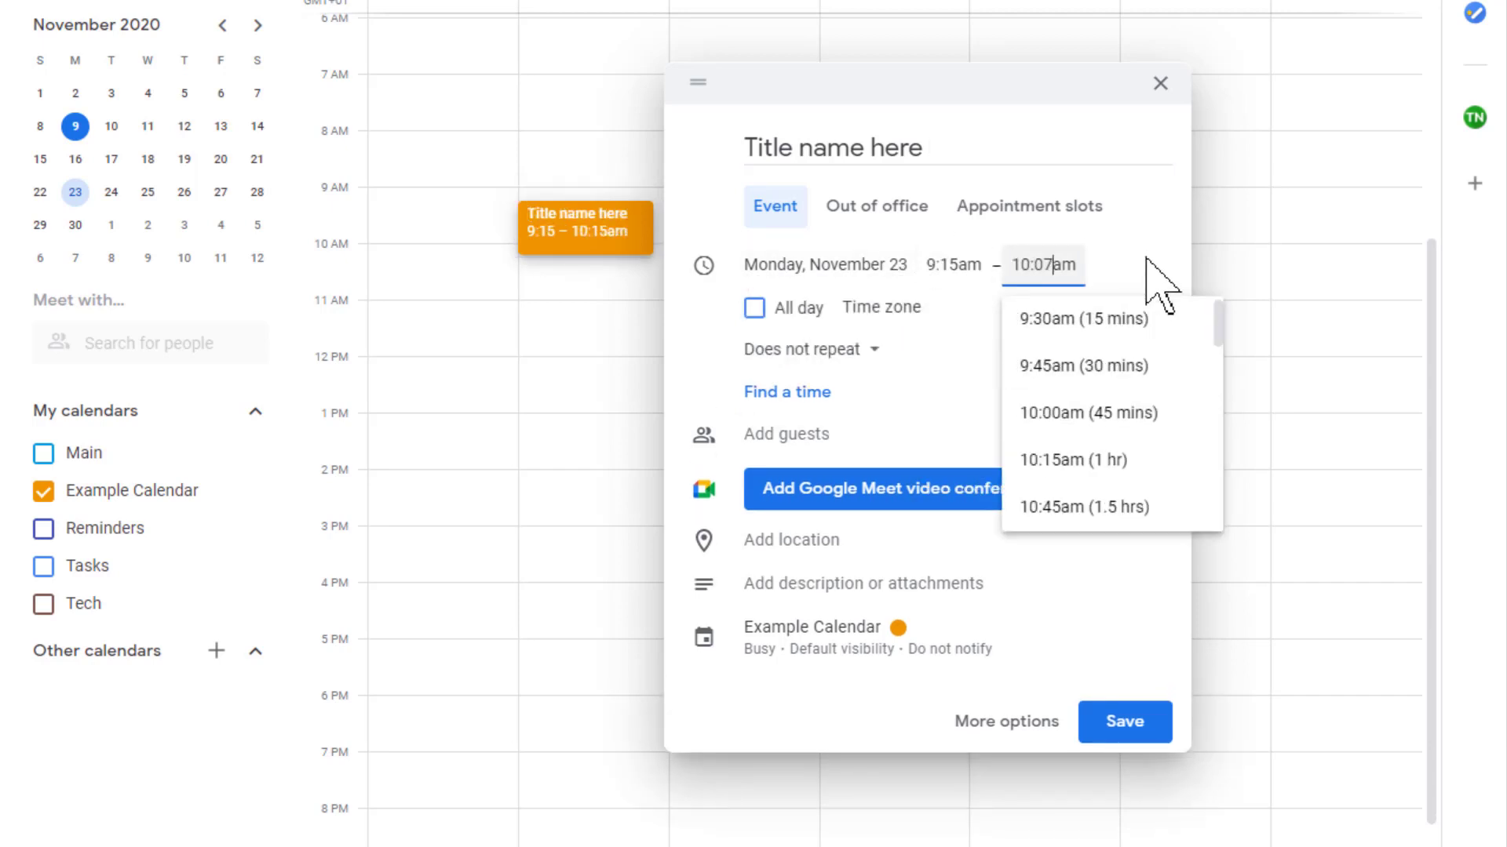
left_click(802, 349)
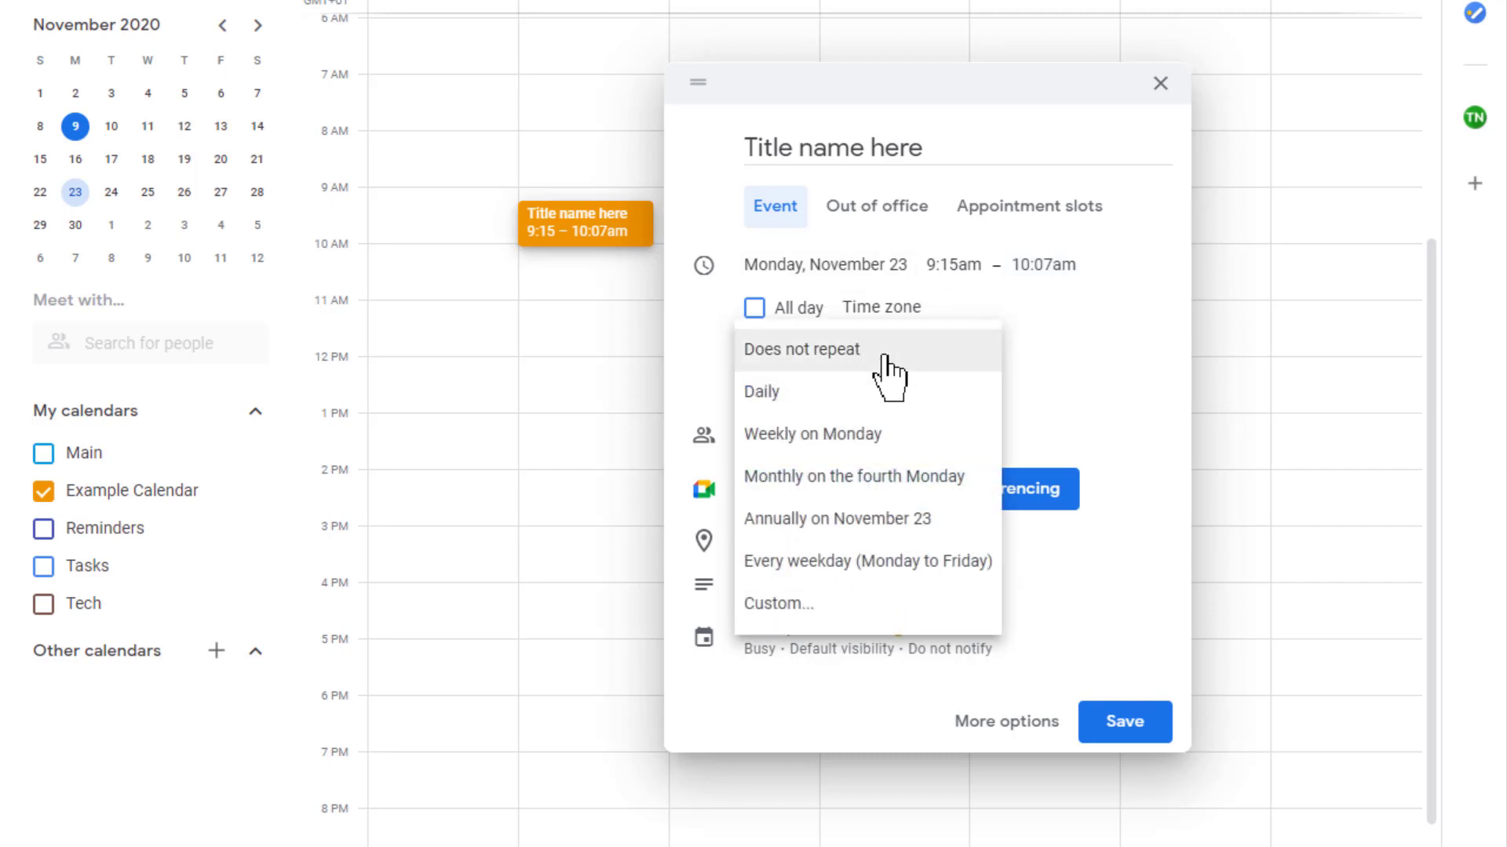
mouse_move(889, 562)
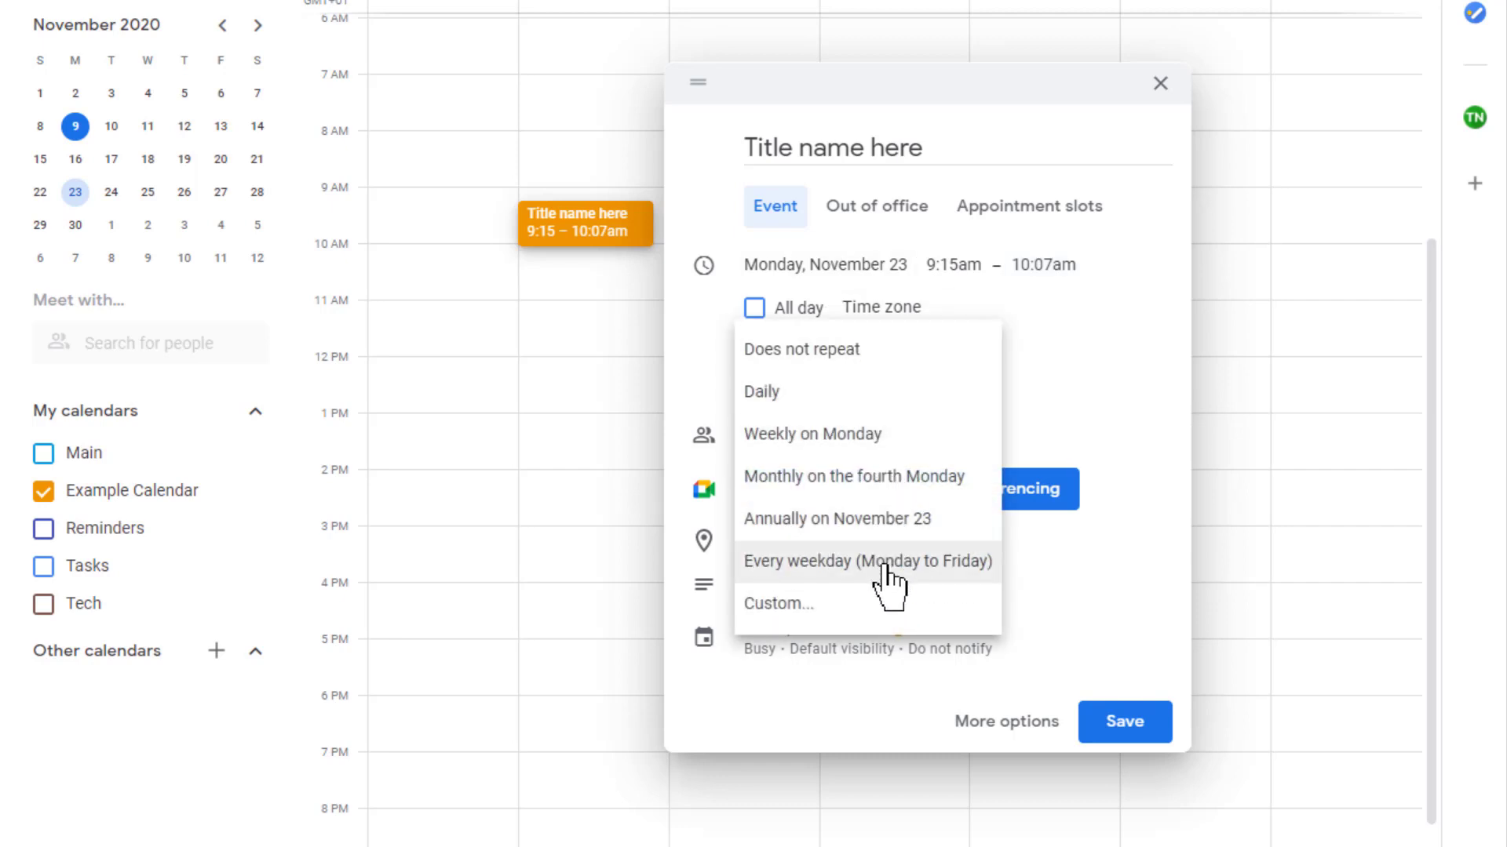
left_click(864, 562)
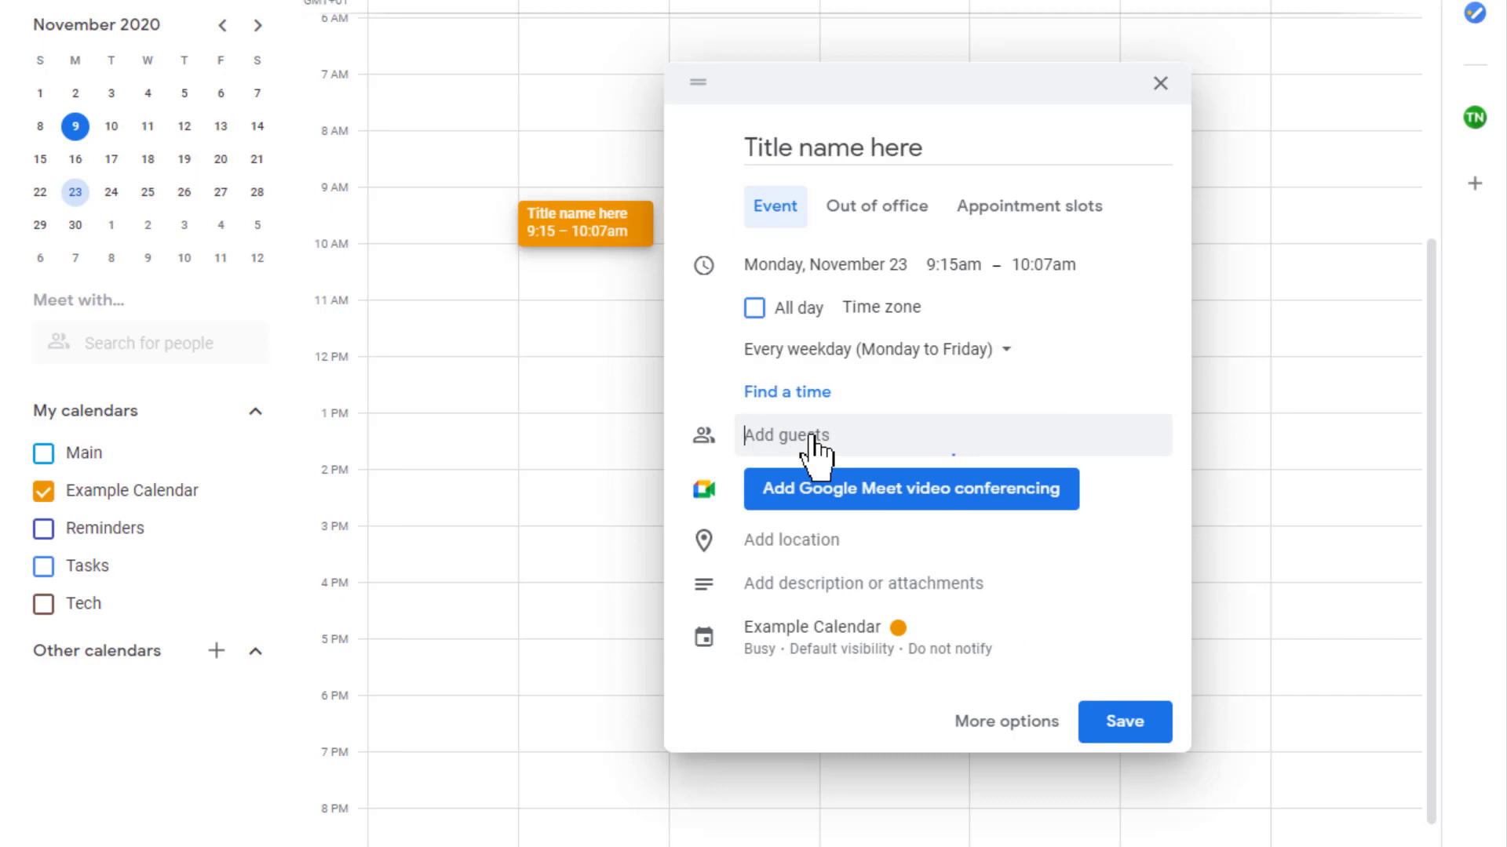
Step: Add a gmail guest, colour the event Blueberry and save it across Monday–Friday
type("######@gmail")
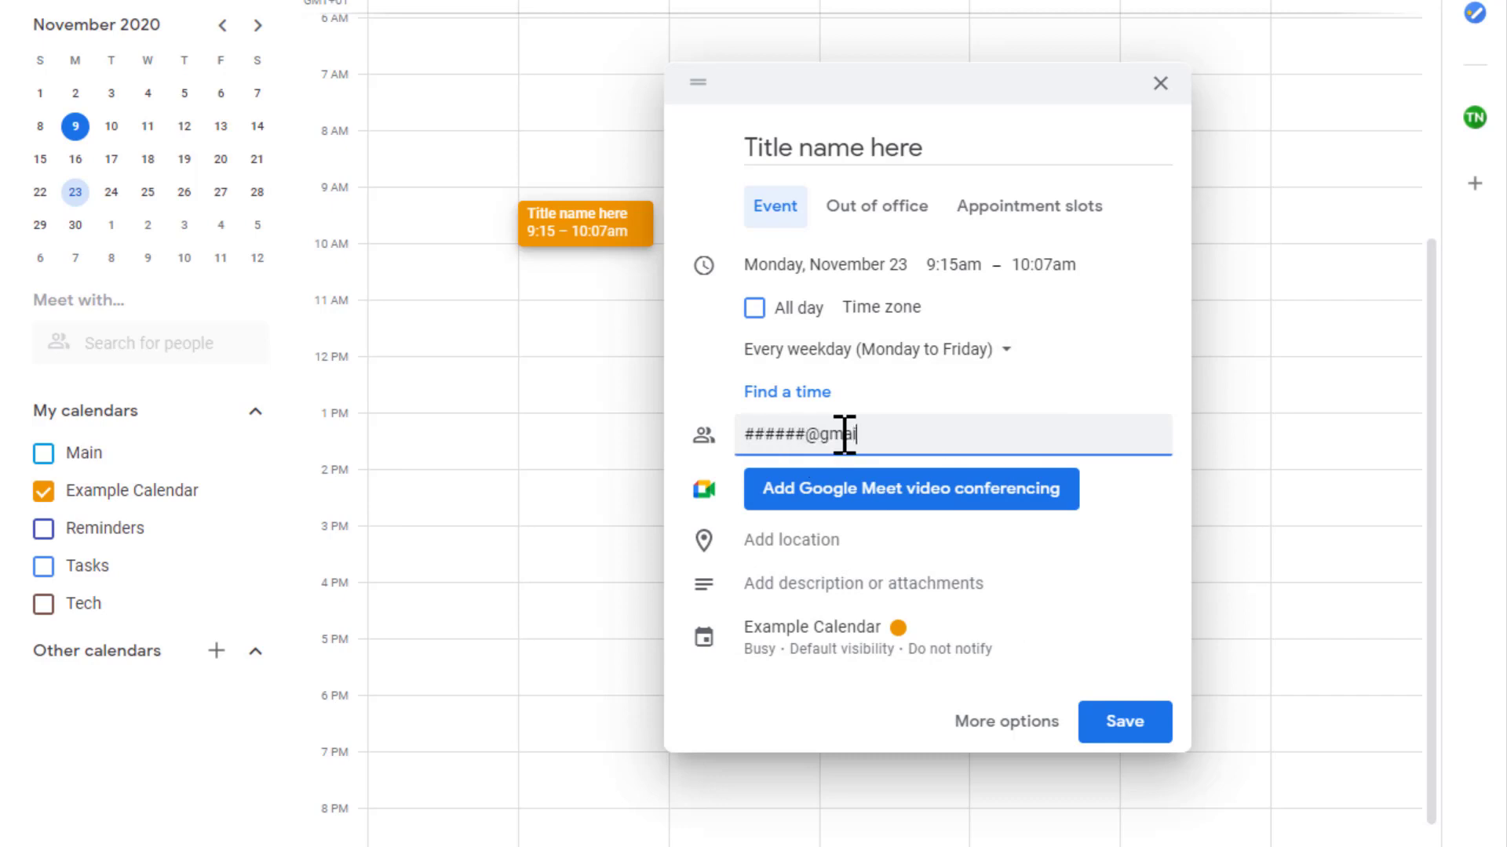
type(".com")
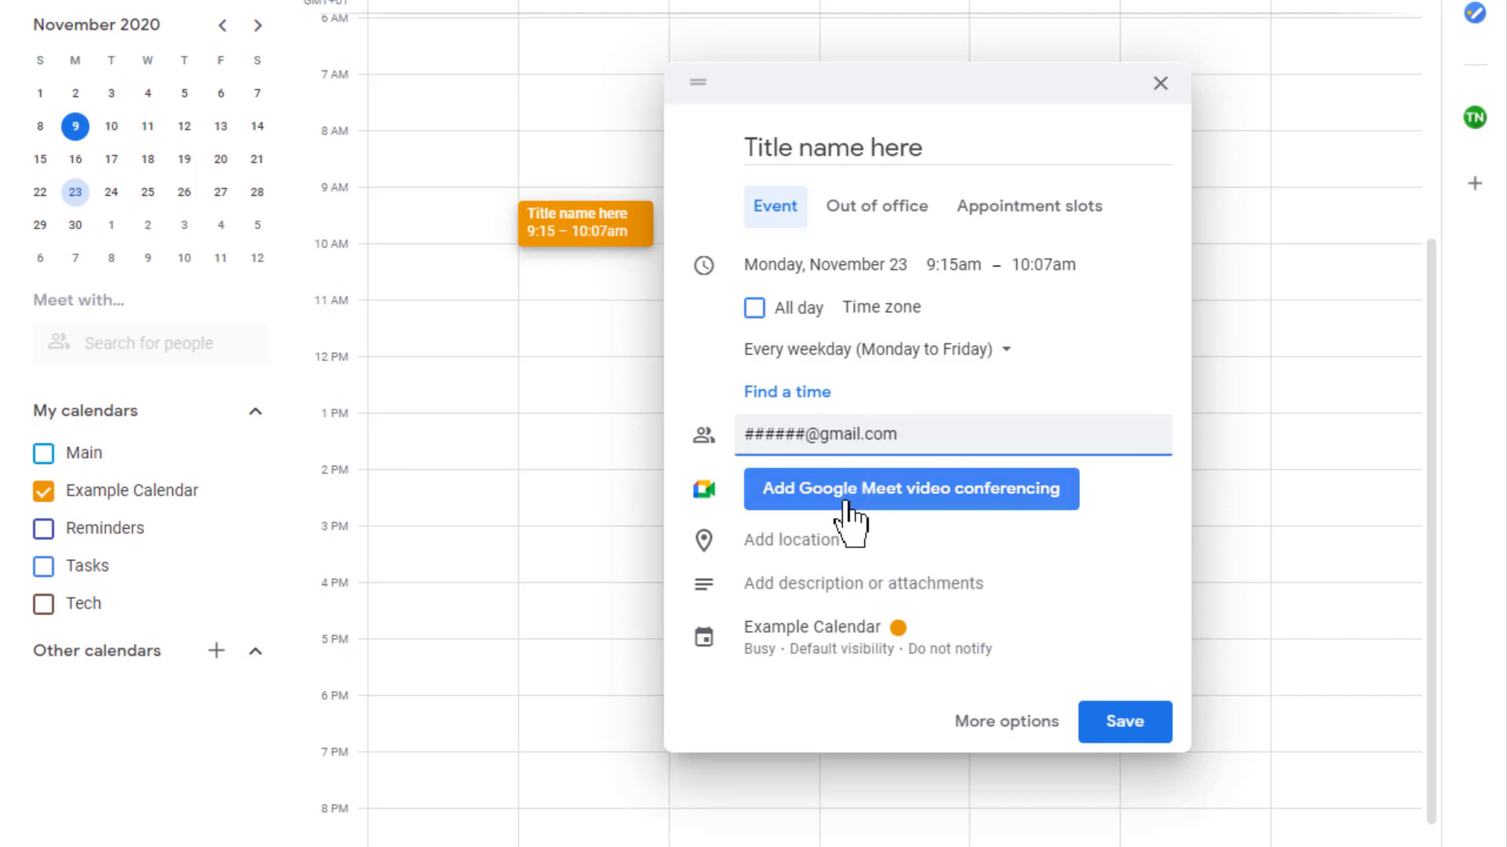
left_click(896, 627)
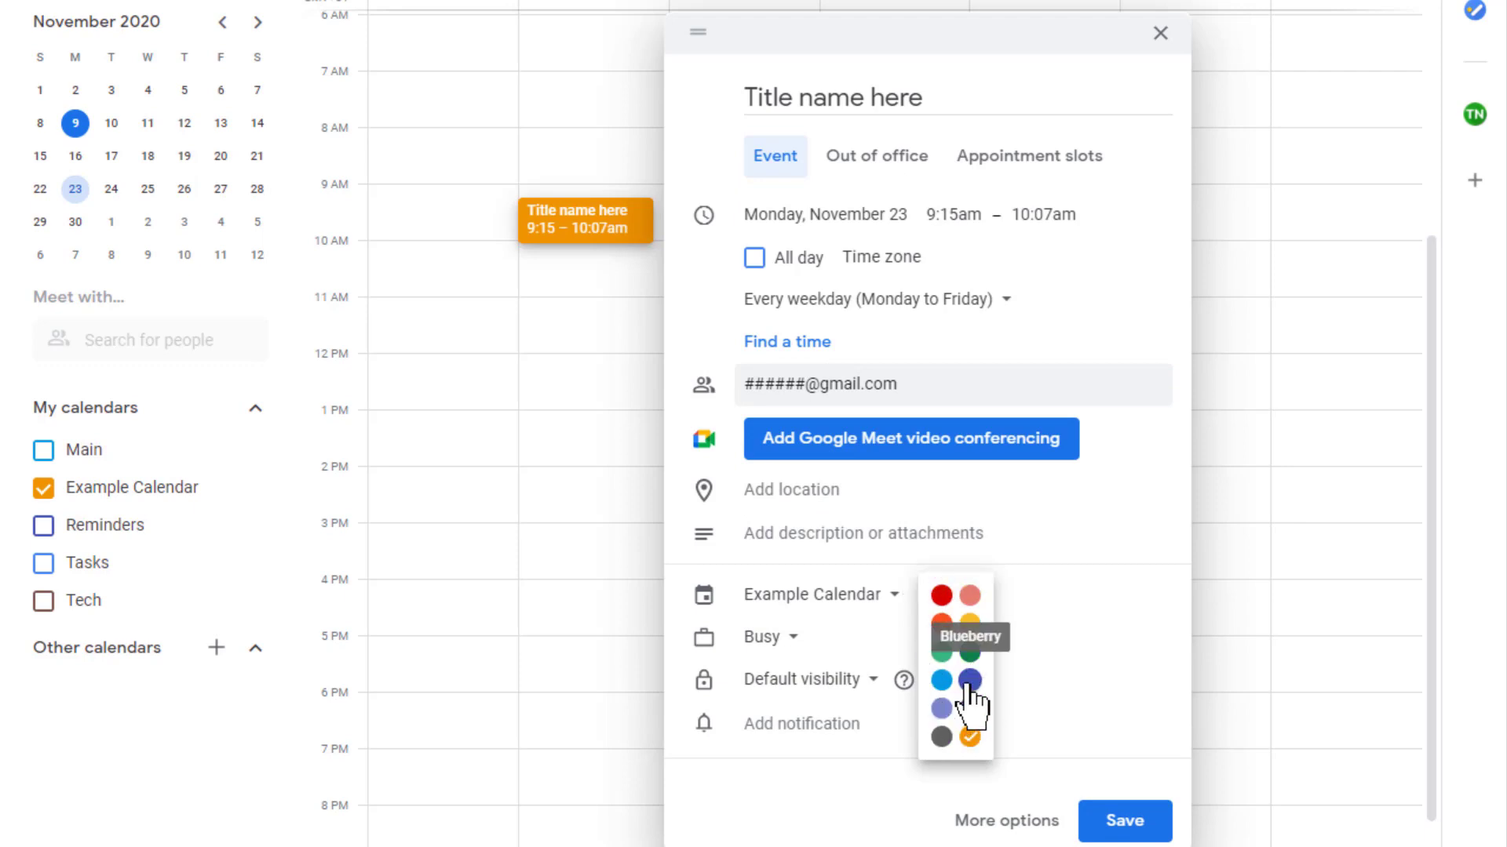
left_click(968, 682)
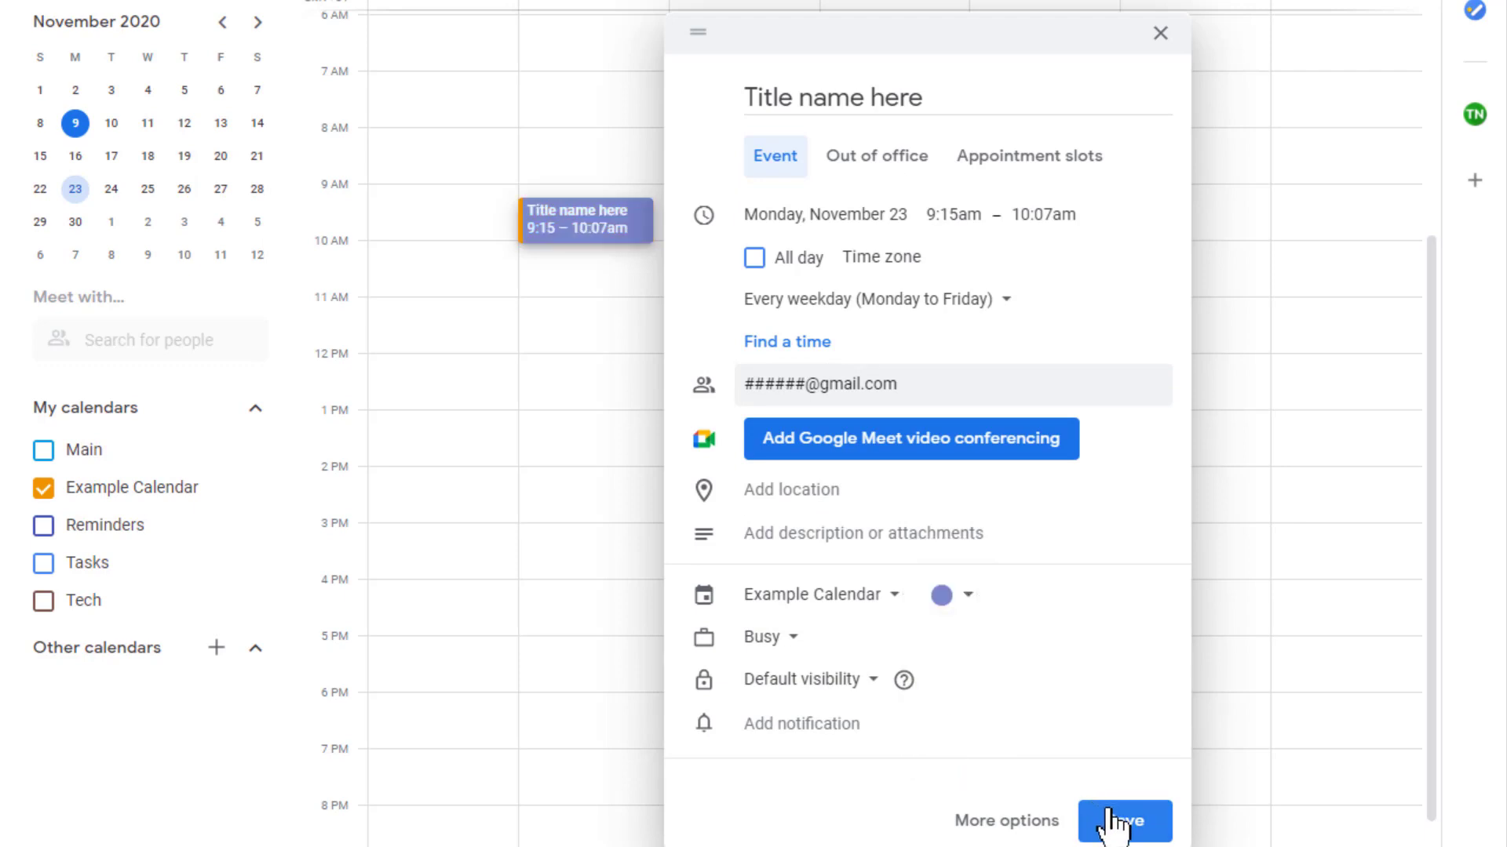
left_click(1123, 820)
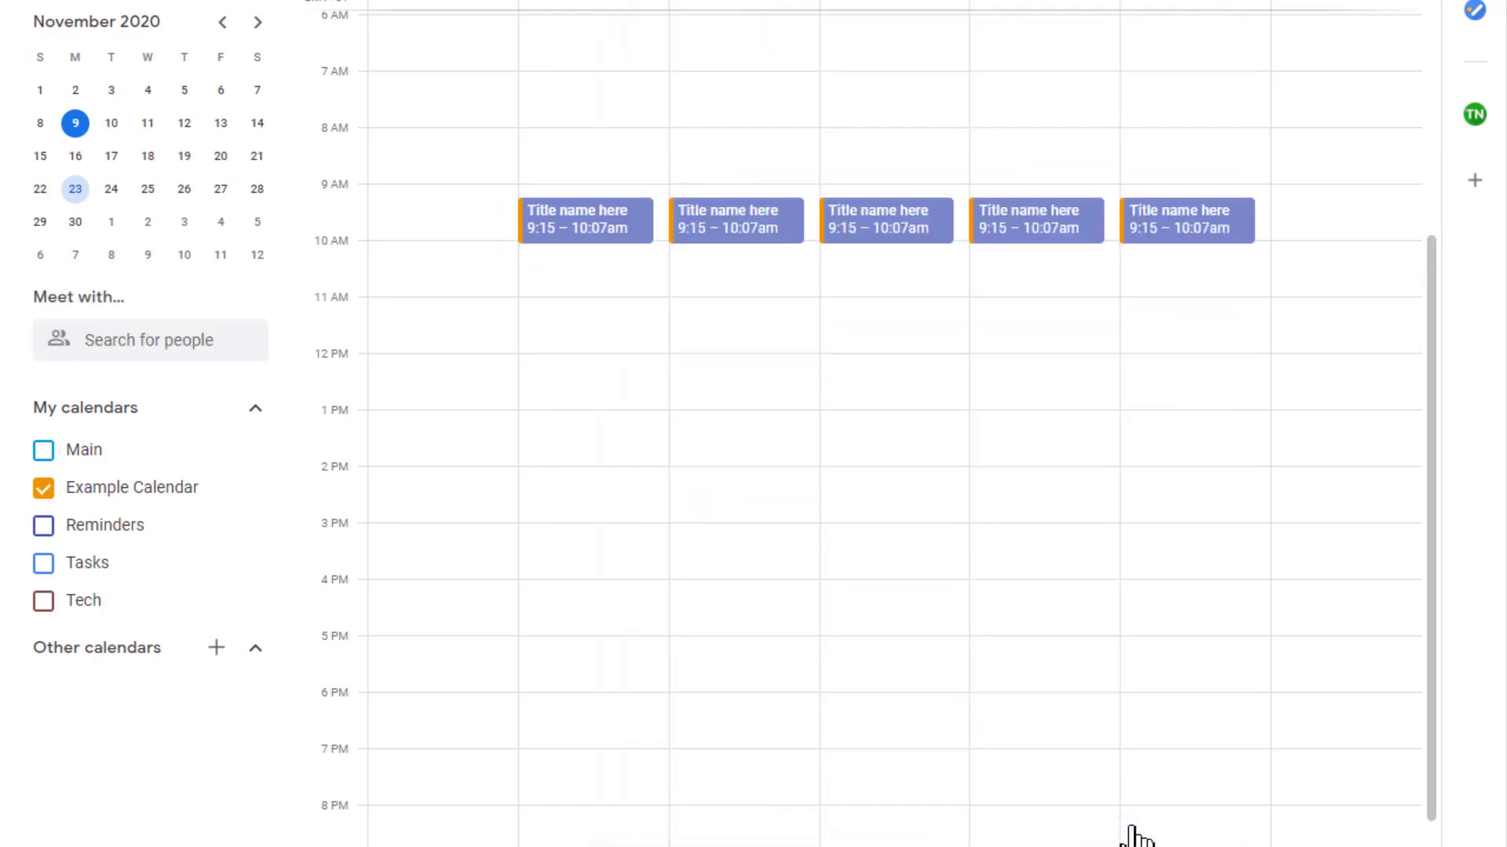
Step: Create and save a Monday 11am event titled 'Title here 2', then move it to Thursday 12:15pm
left_click(576, 324)
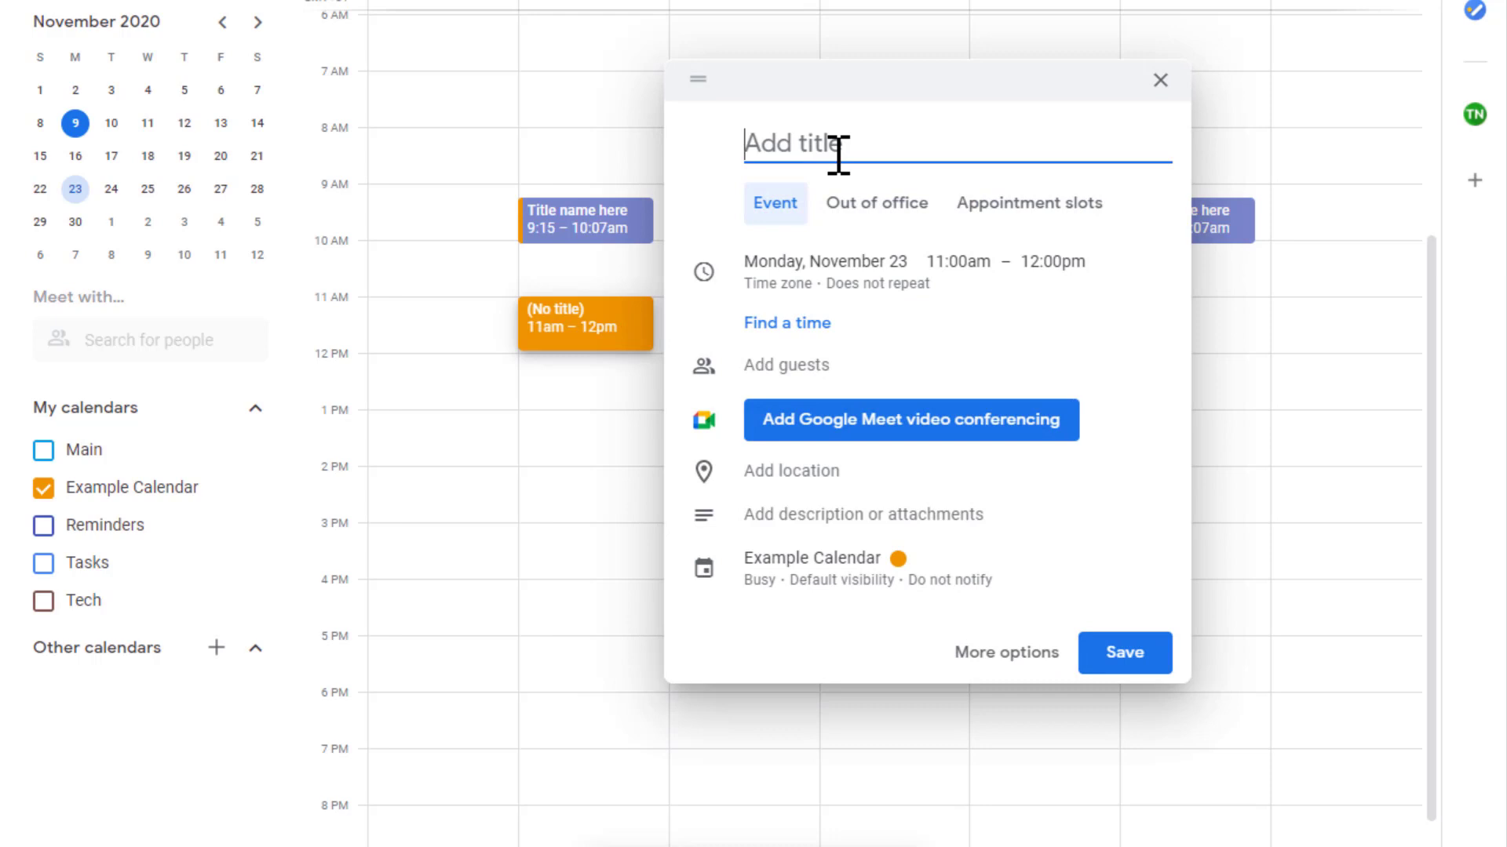
type("Title here 2")
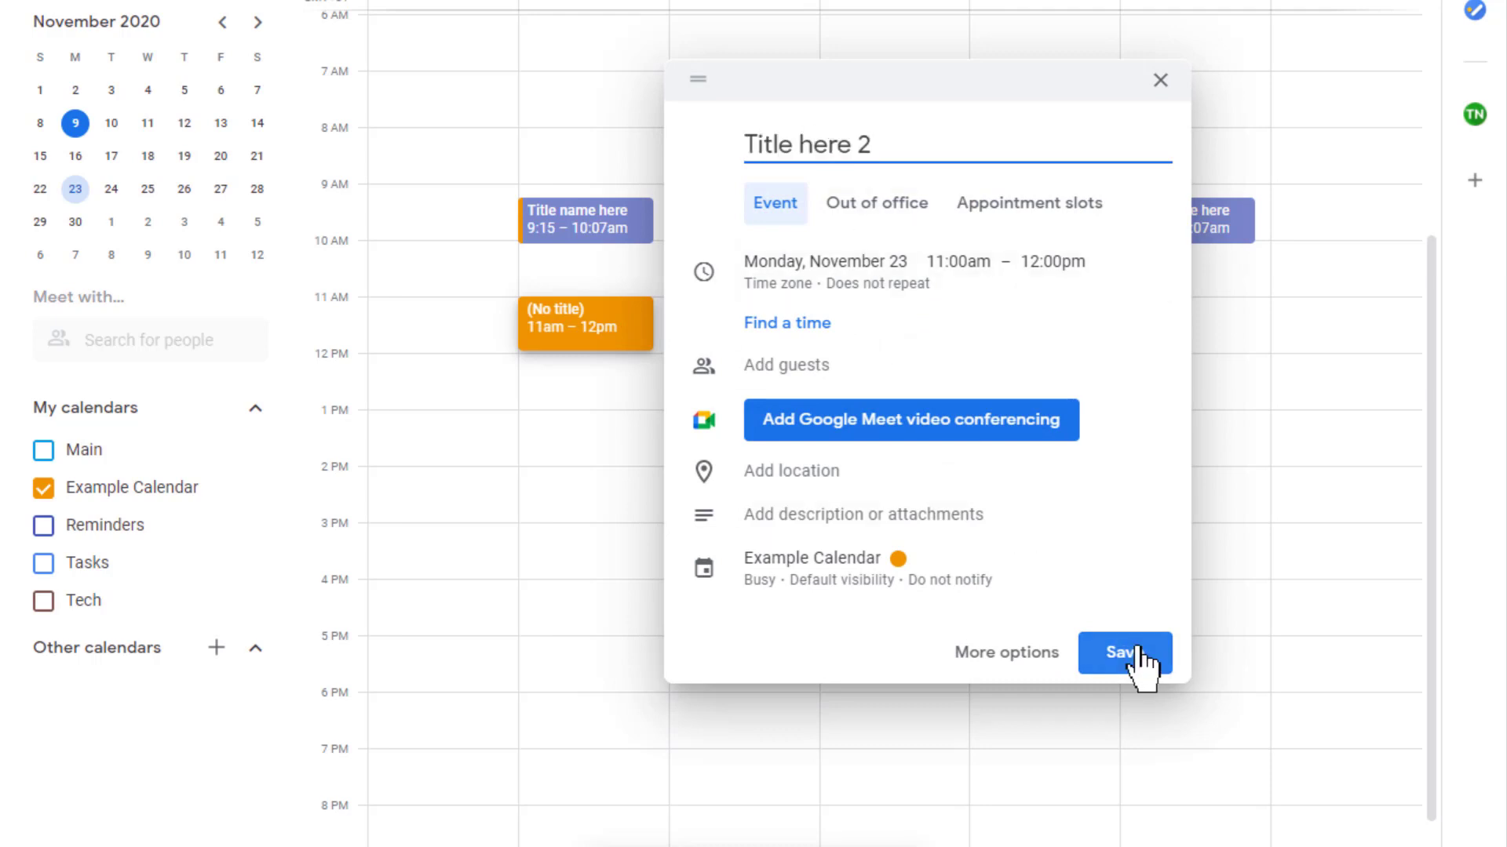
left_click(1124, 653)
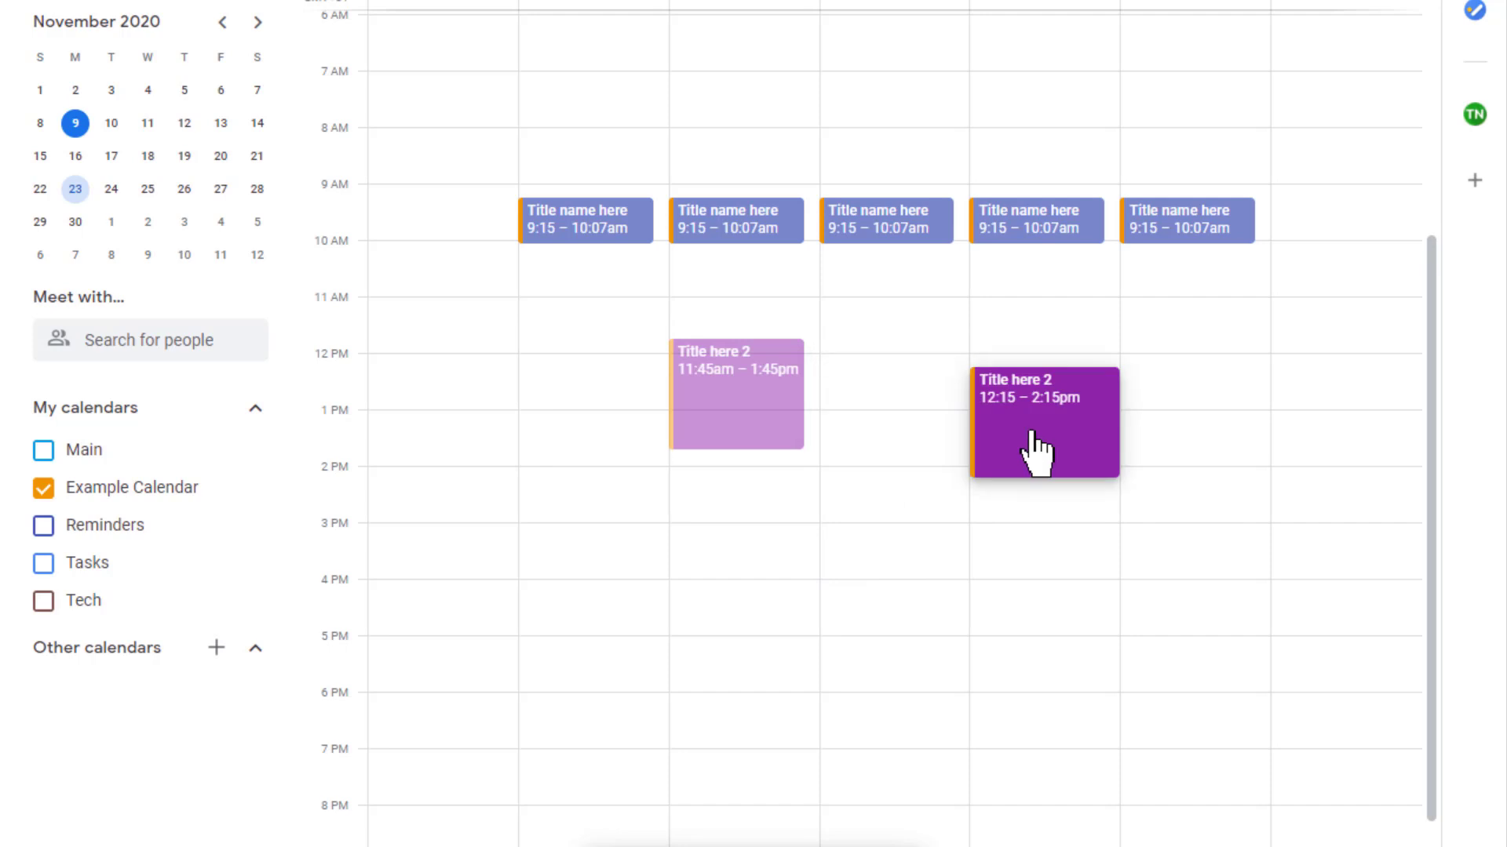
Step: Edit the Thursday 12:15–2:15pm event, rename it 'Title here 3' and save
left_click(1038, 422)
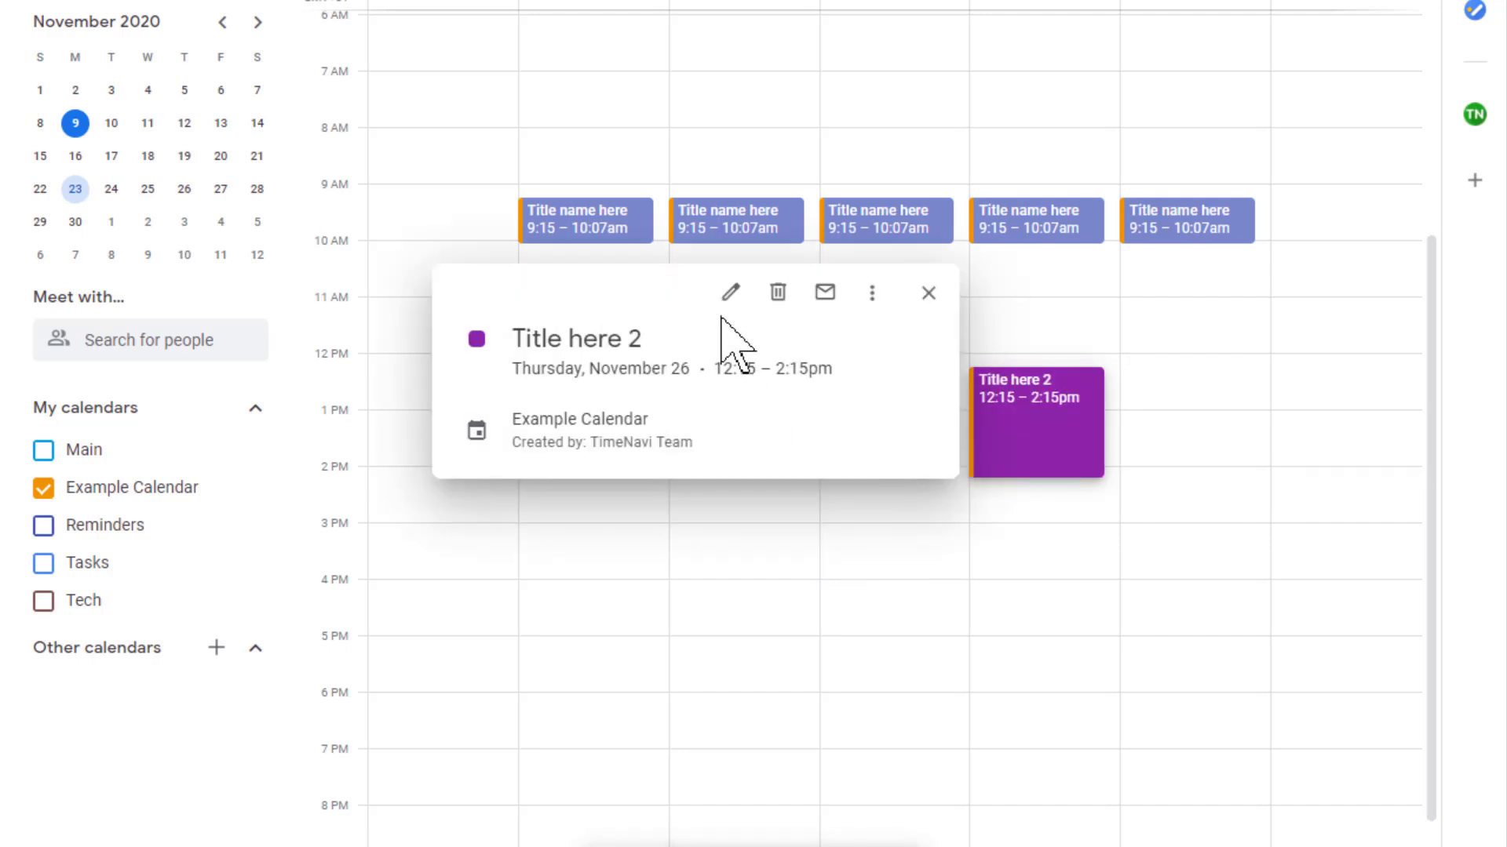
left_click(927, 292)
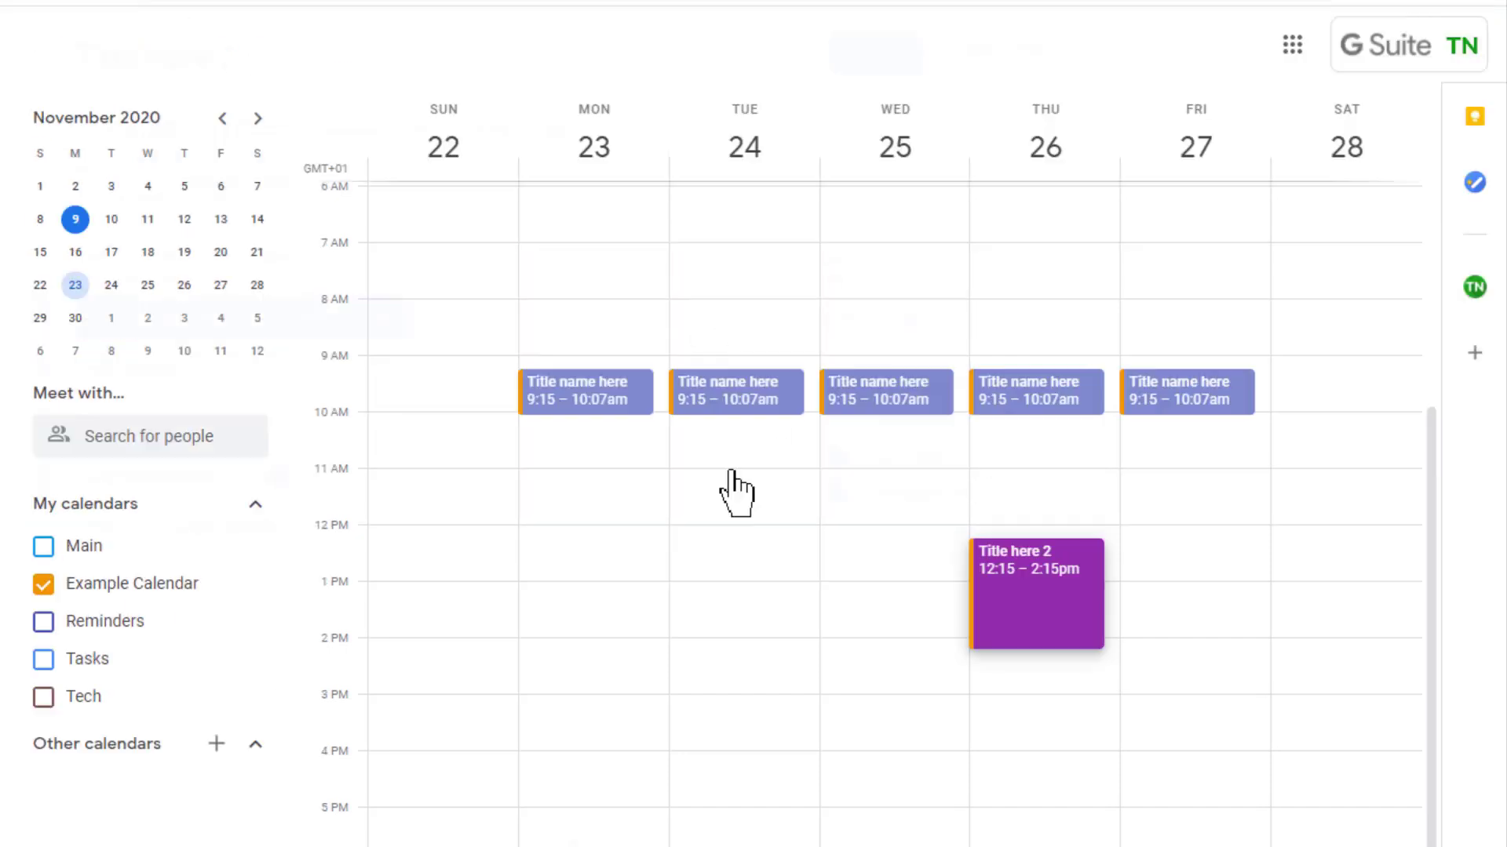
left_click(1036, 593)
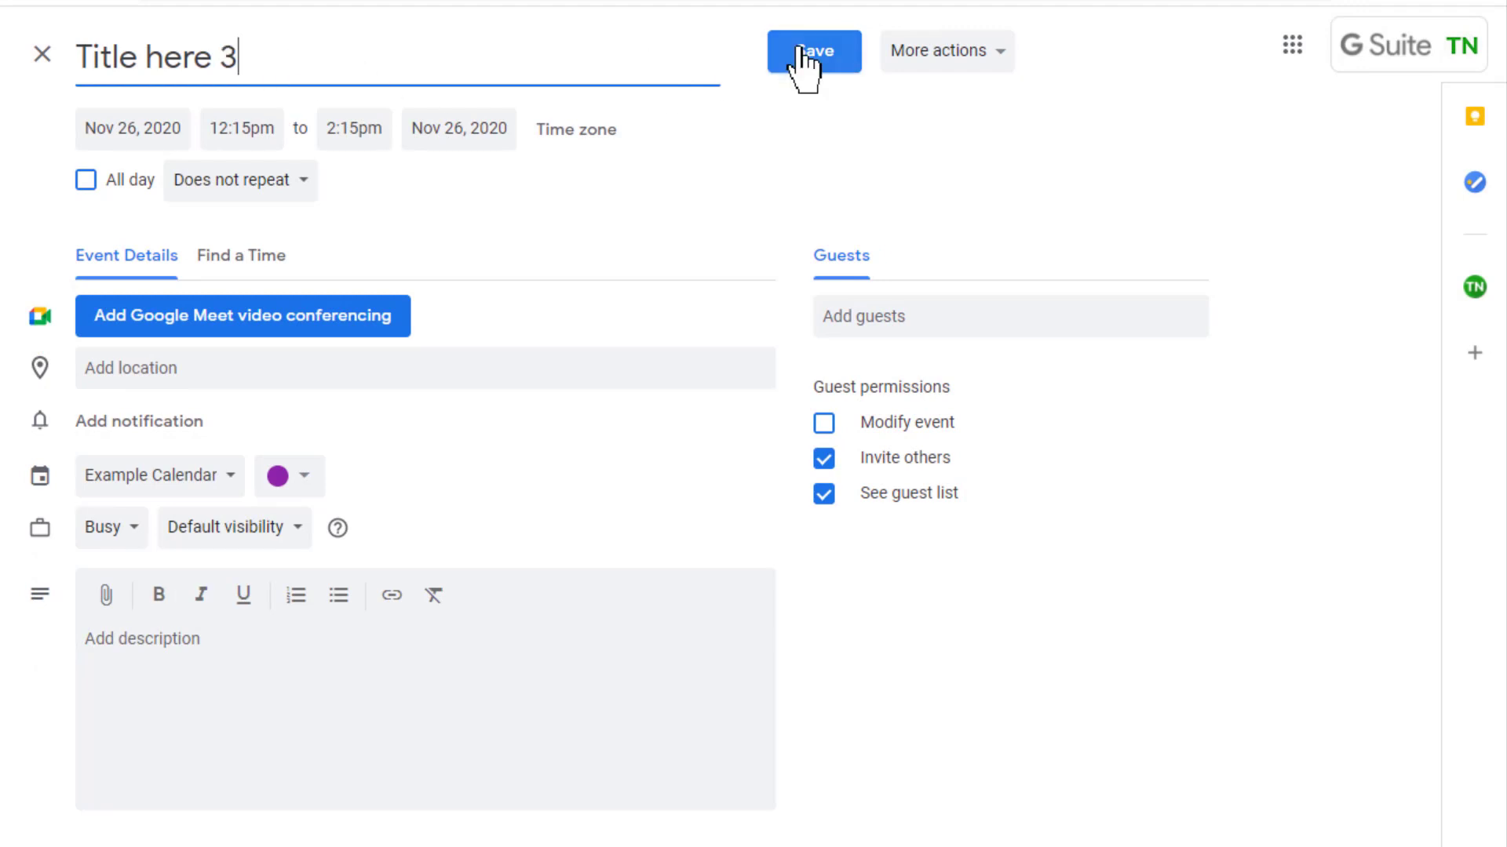
left_click(812, 50)
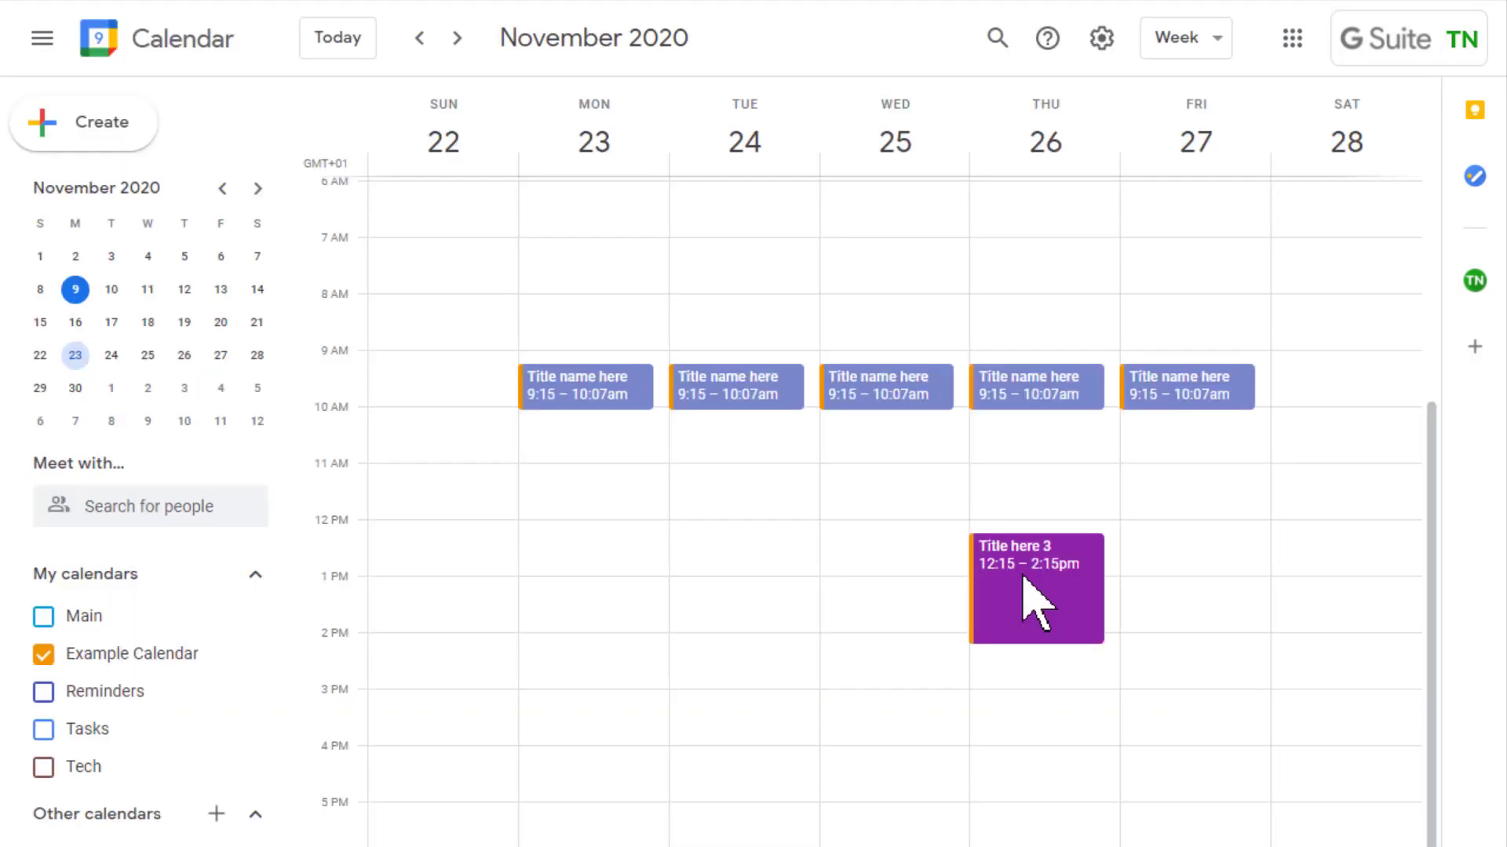